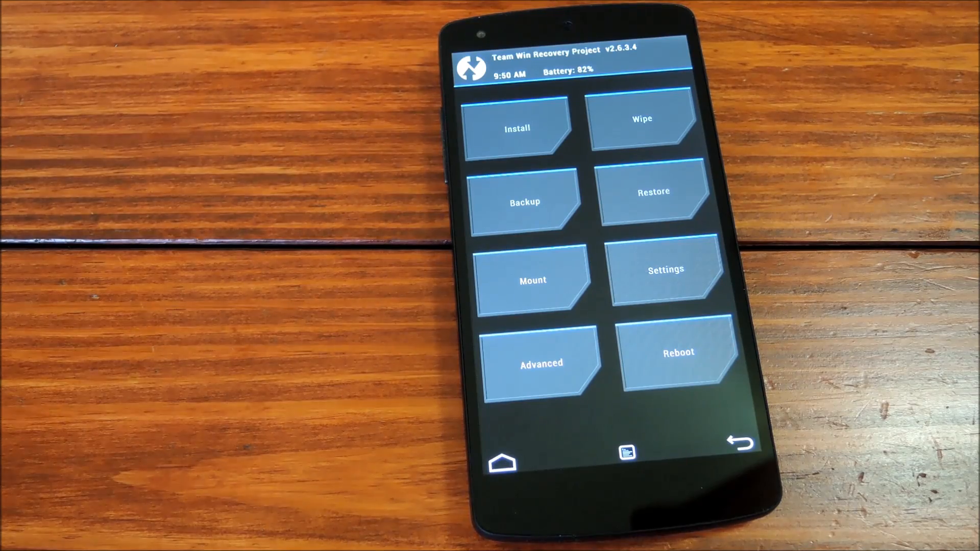
Step: Flash 'iOS 7 sounds for Nexus 5.zip' from Download and reboot the system
left_click(517, 128)
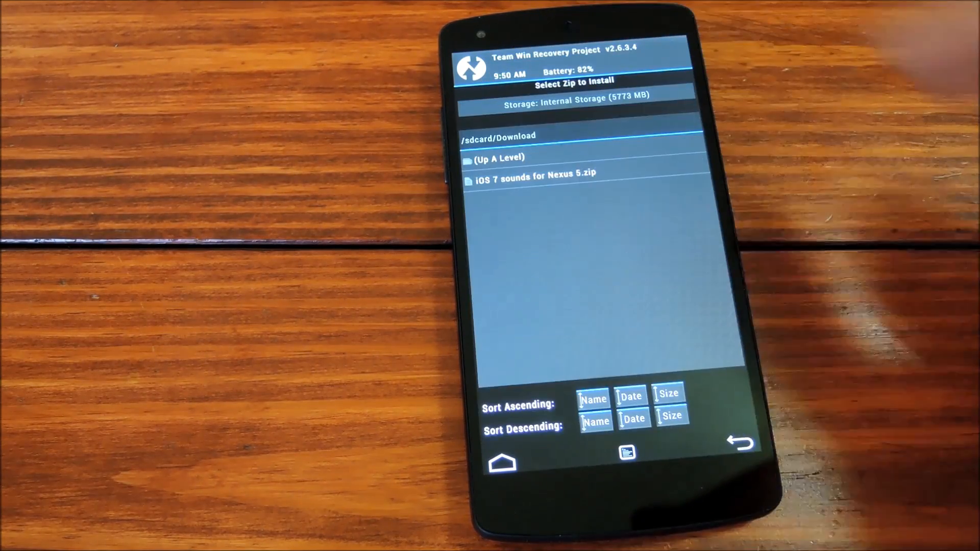
left_click(534, 173)
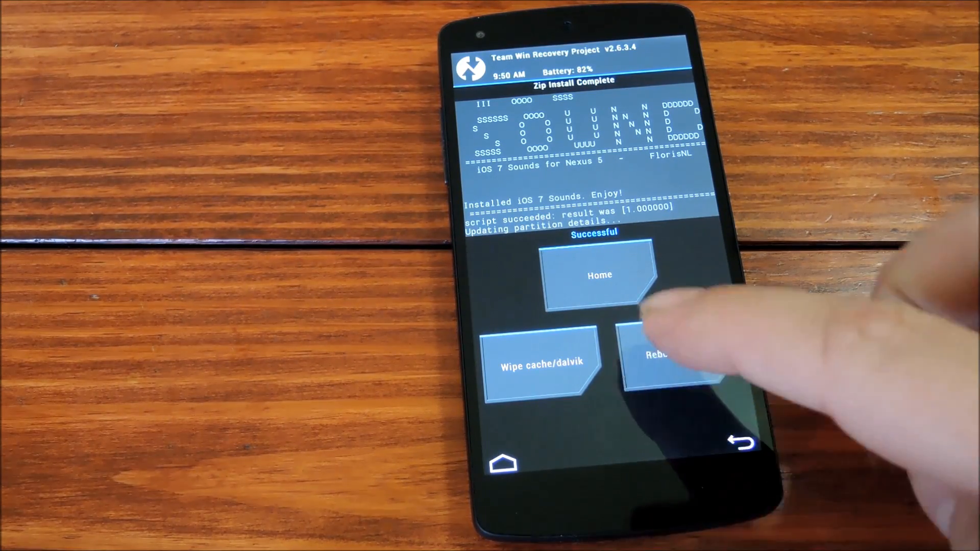
left_click(671, 365)
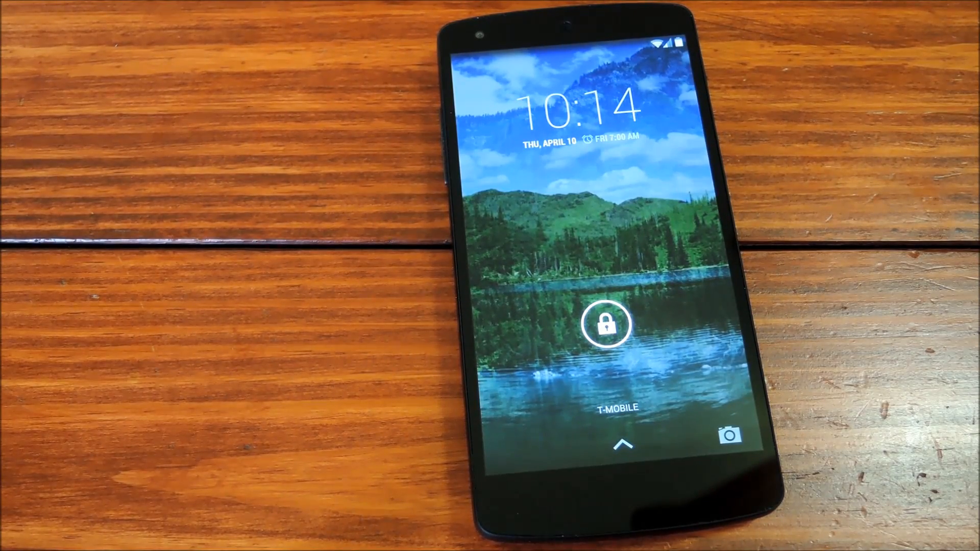
Step: Swipe the lock icon outward to unlock the rebooted phone
left_click_drag(607, 325, 697, 315)
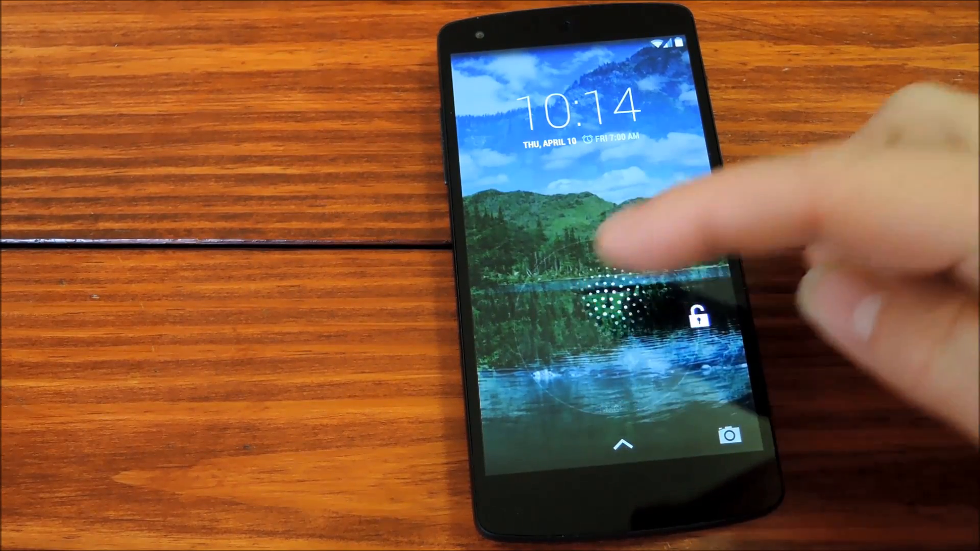
left_click(606, 328)
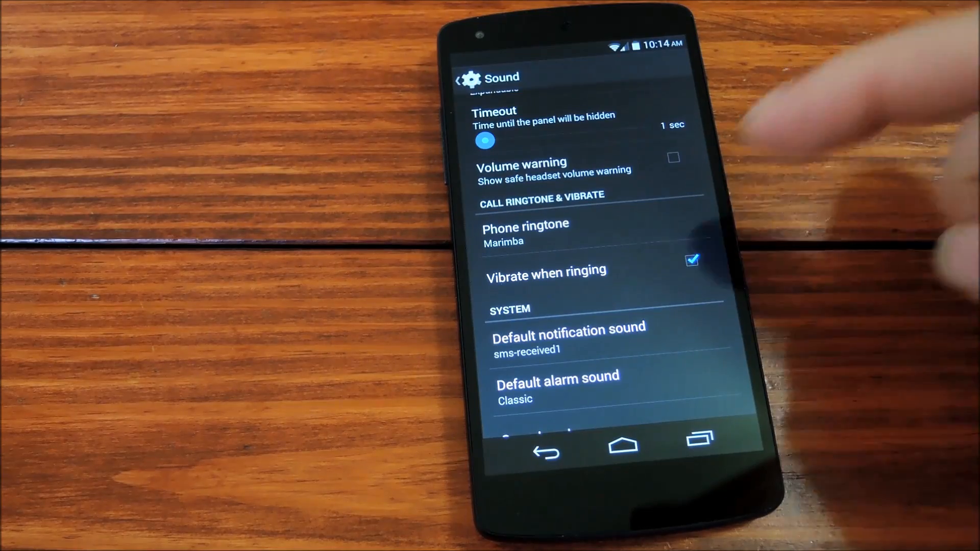
left_click(526, 224)
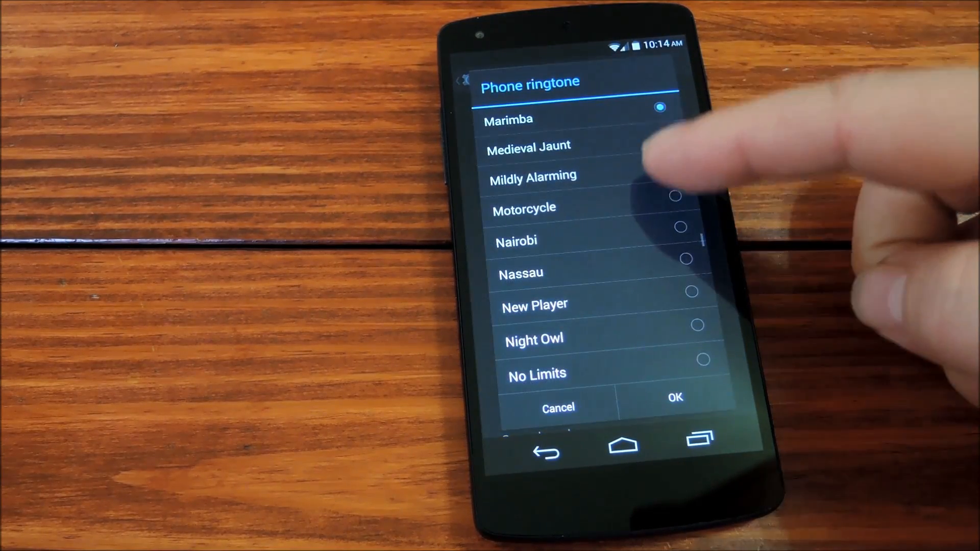
scroll("down", 3)
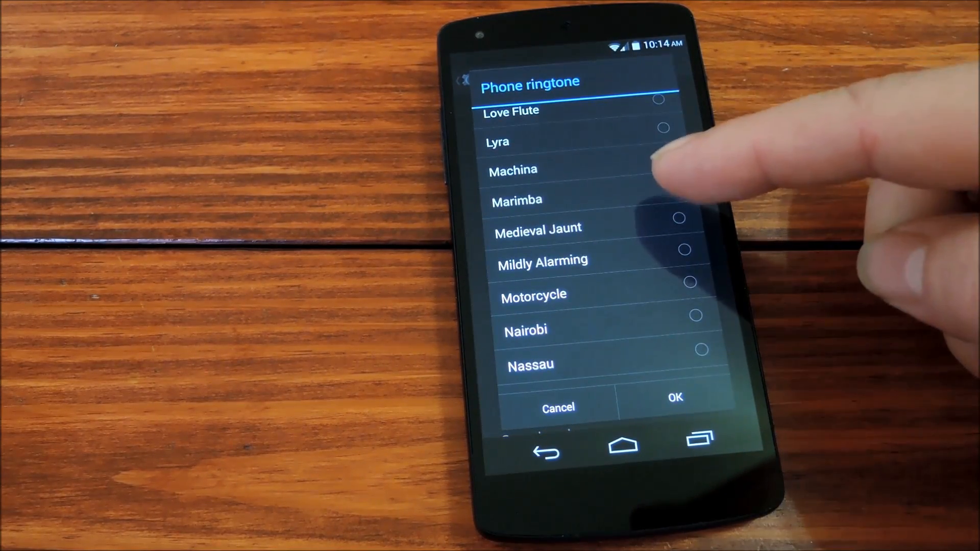
left_click(672, 187)
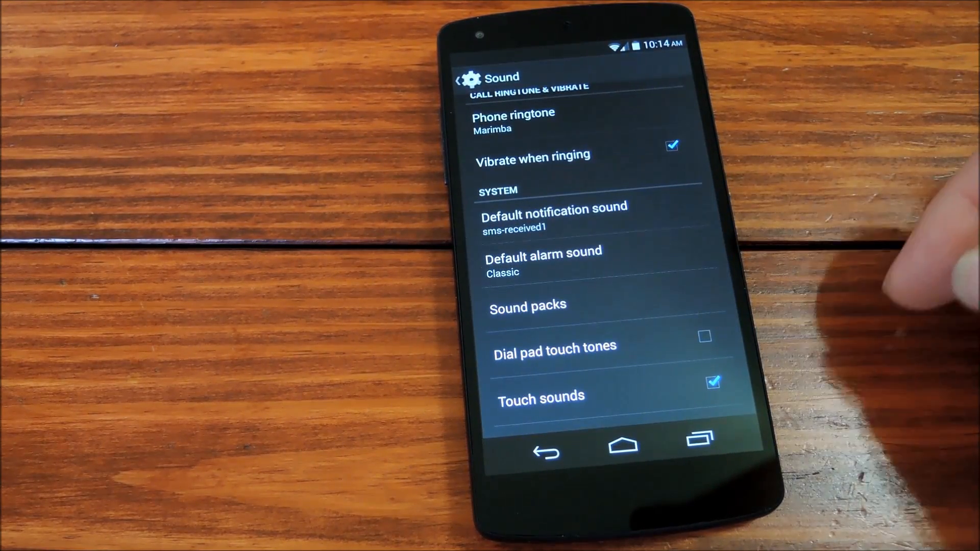
left_click(554, 207)
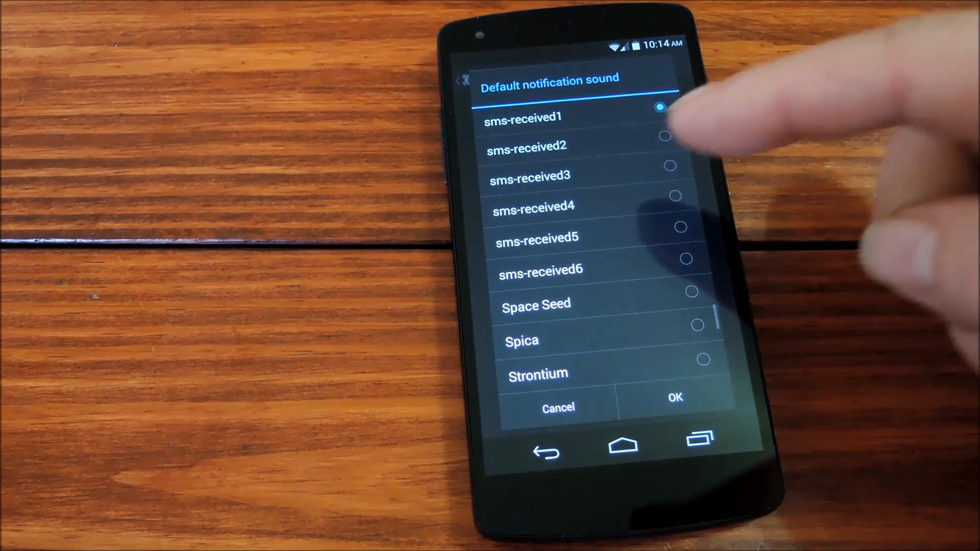
scroll("down", 3)
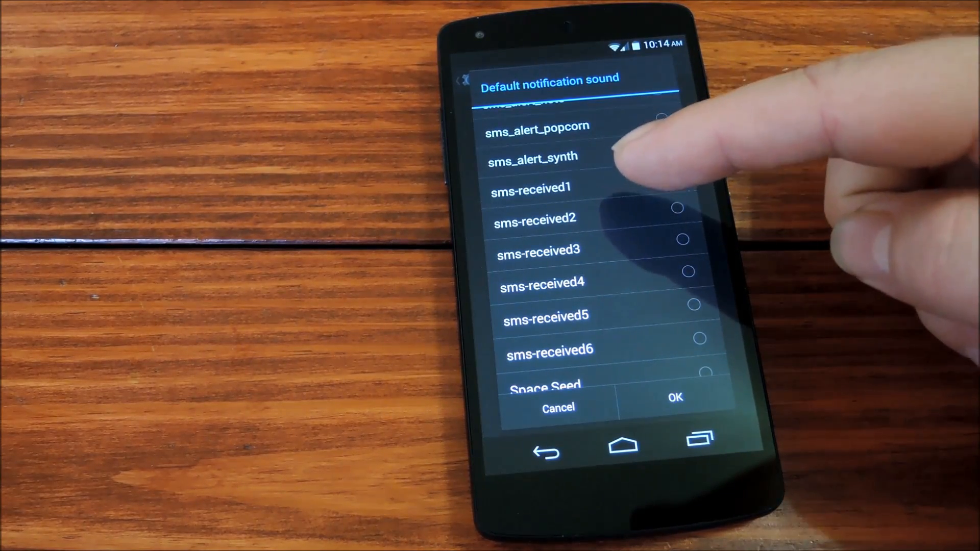
left_click(671, 177)
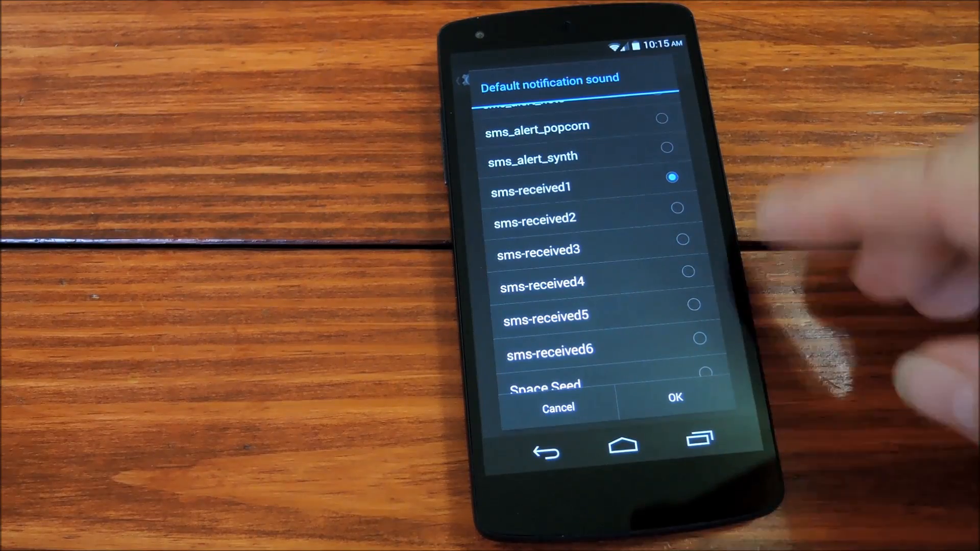
left_click(674, 398)
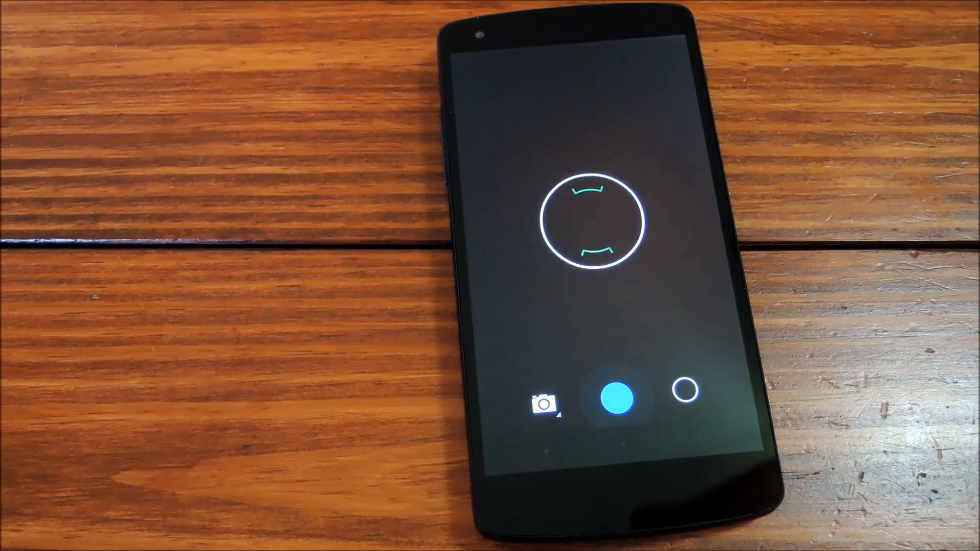
Step: Take a photo, then record and stop a two-second video clip
left_click(618, 398)
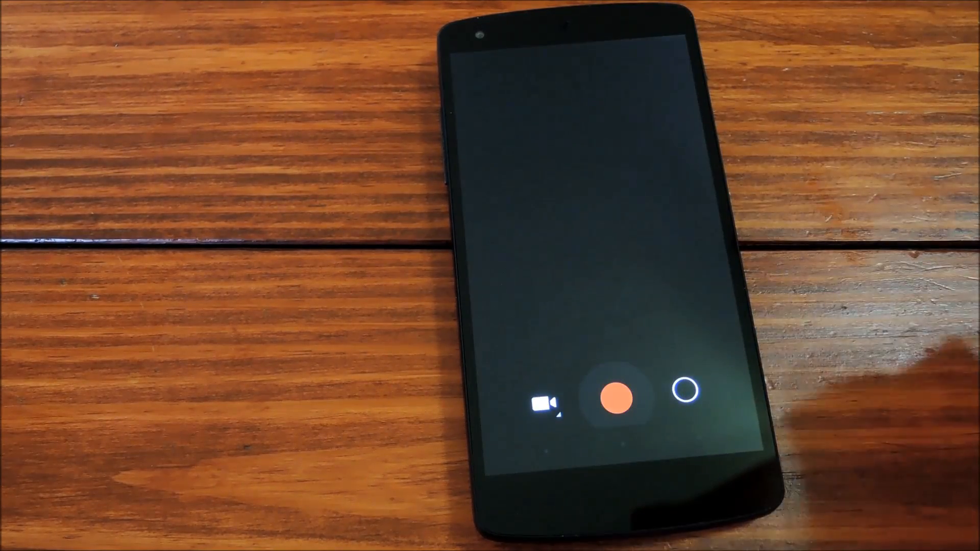
left_click(615, 398)
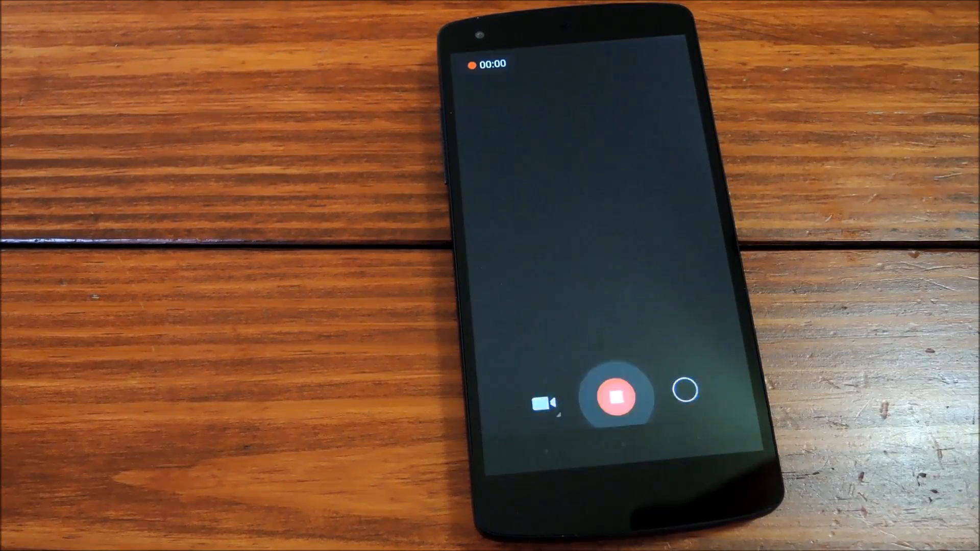
left_click(618, 397)
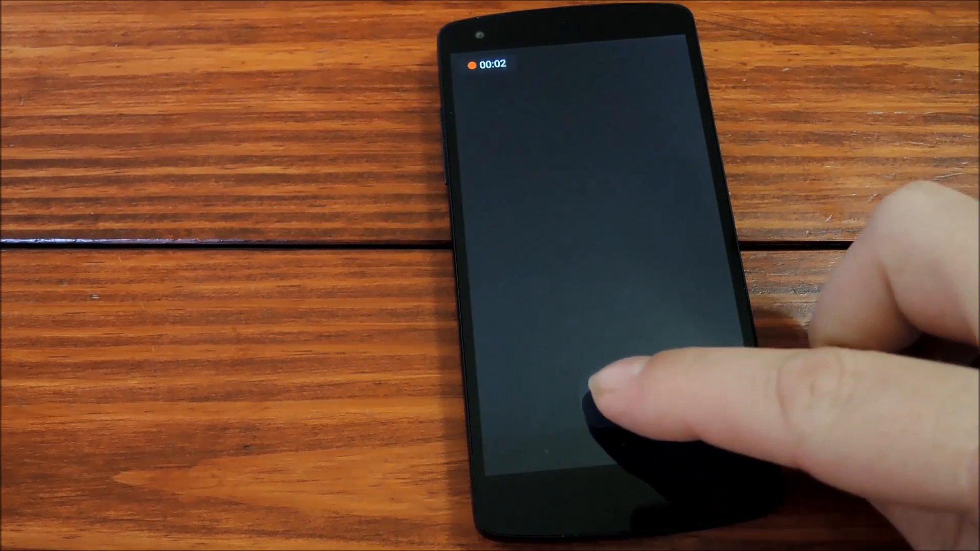
left_click(618, 398)
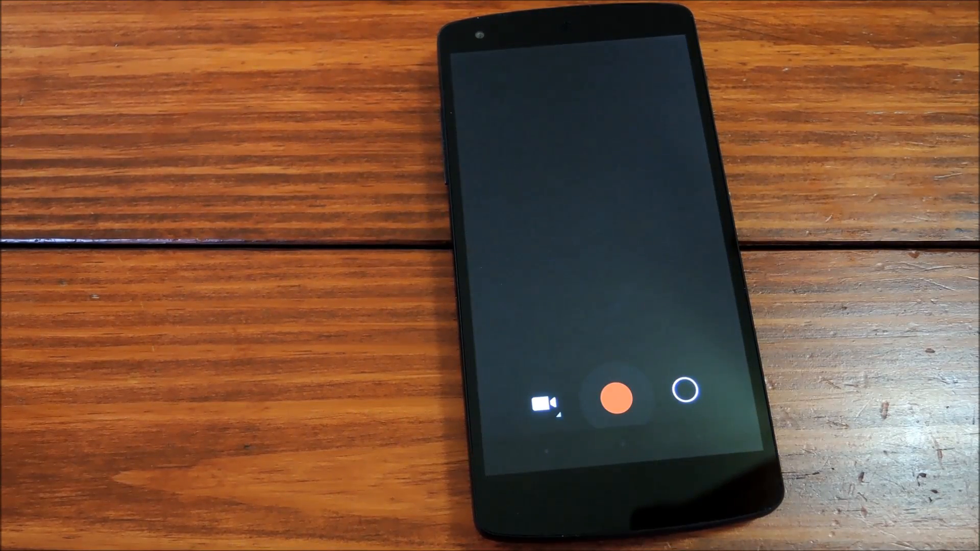